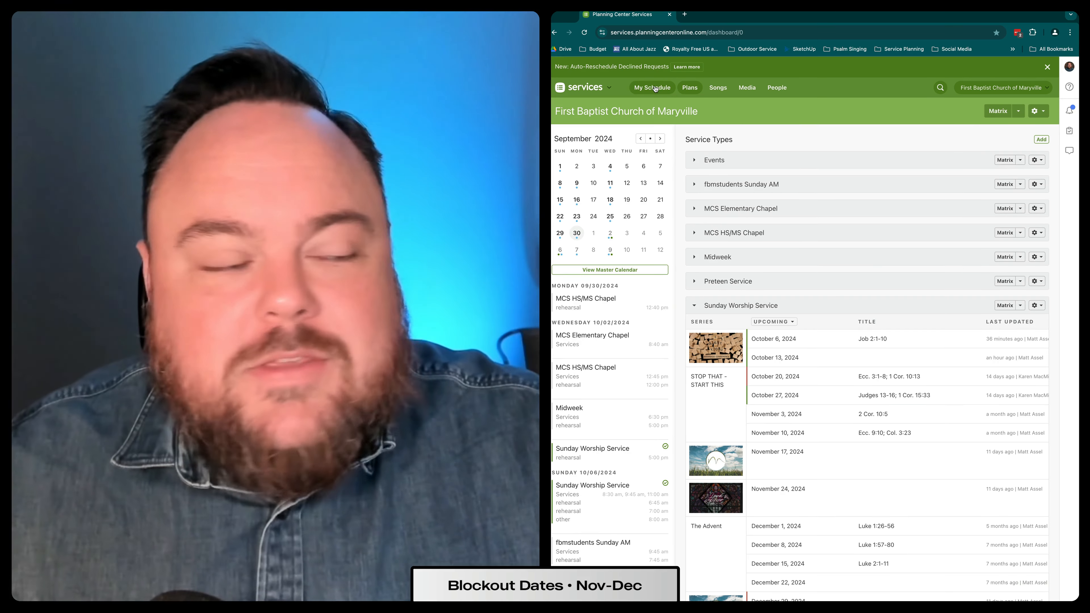
Step: Go to My Schedule, listing your confirmed Sunday Worship and event assignments
left_click(651, 87)
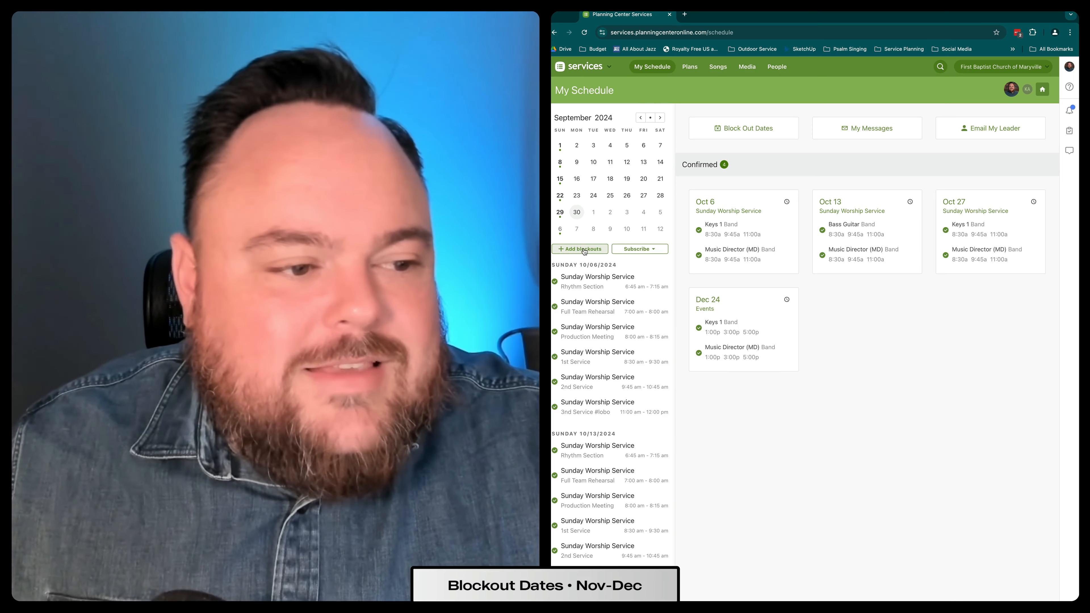
Step: Start a new blockout and pick Sunday, November 17, 2024 on the calendar
left_click(579, 249)
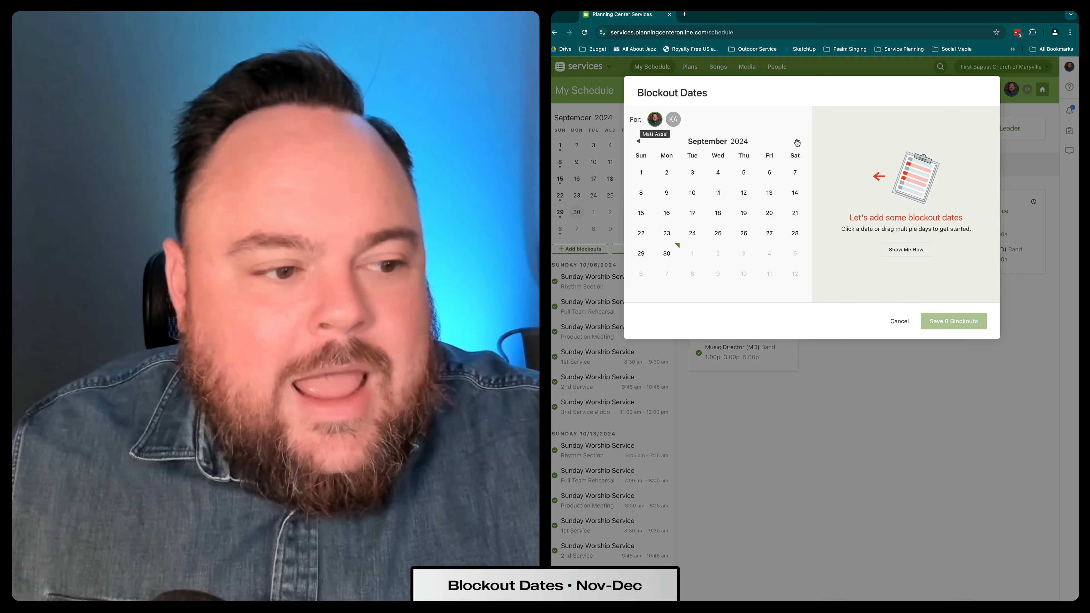
left_click(796, 141)
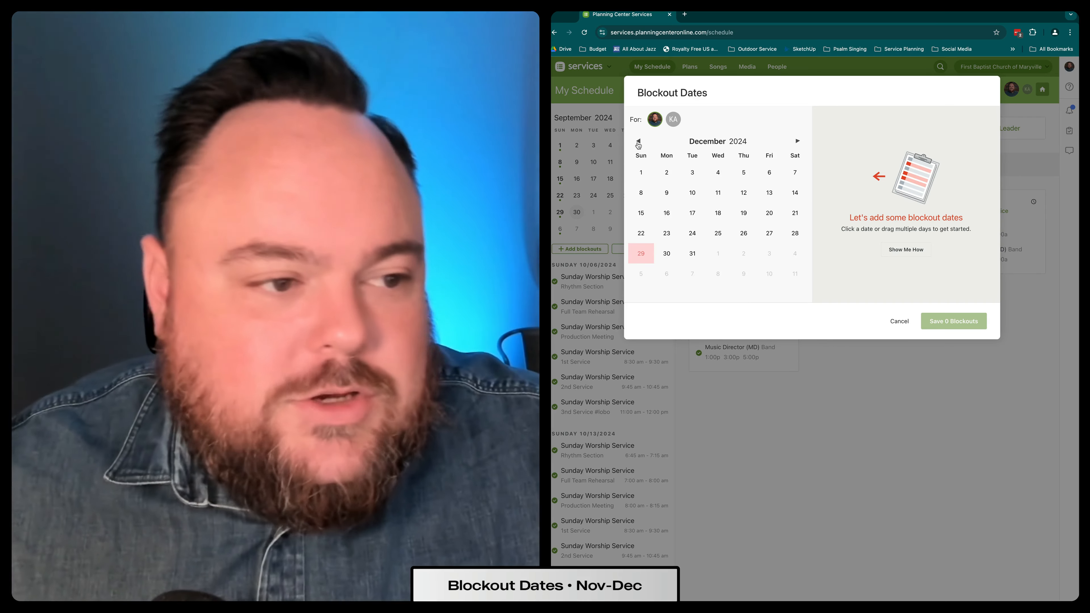
left_click(638, 142)
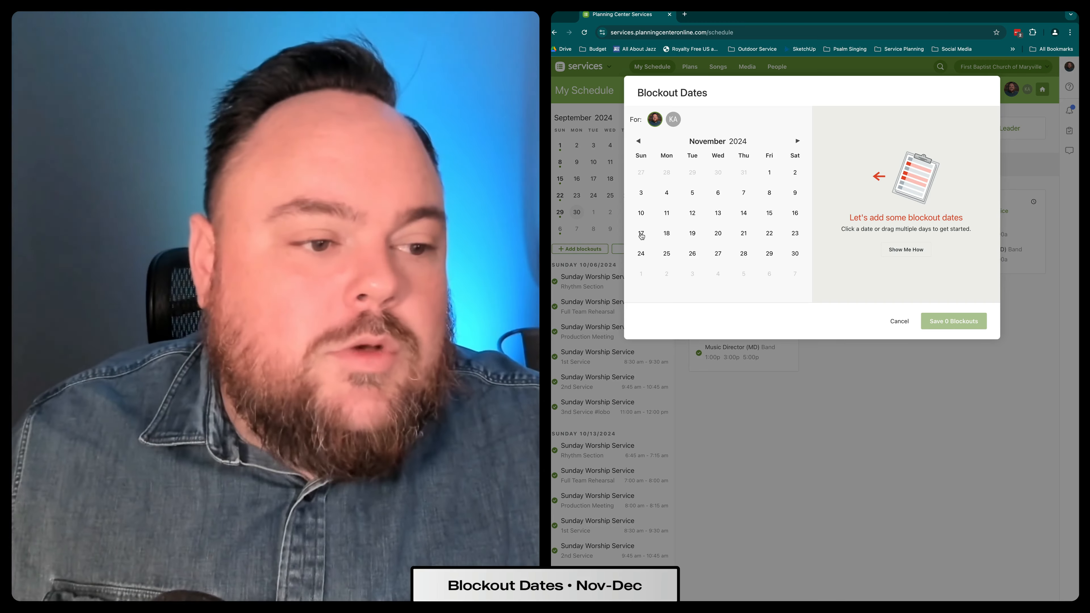
left_click(640, 232)
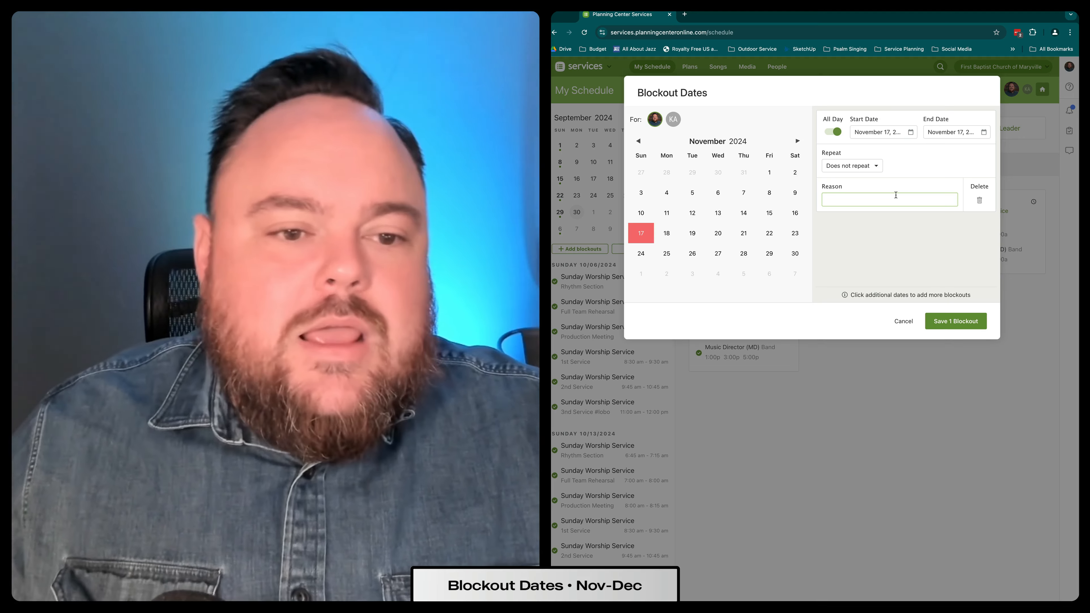
Step: Enter the reason 'Traveling out of town' and save the single blockout
type("Traveling out of")
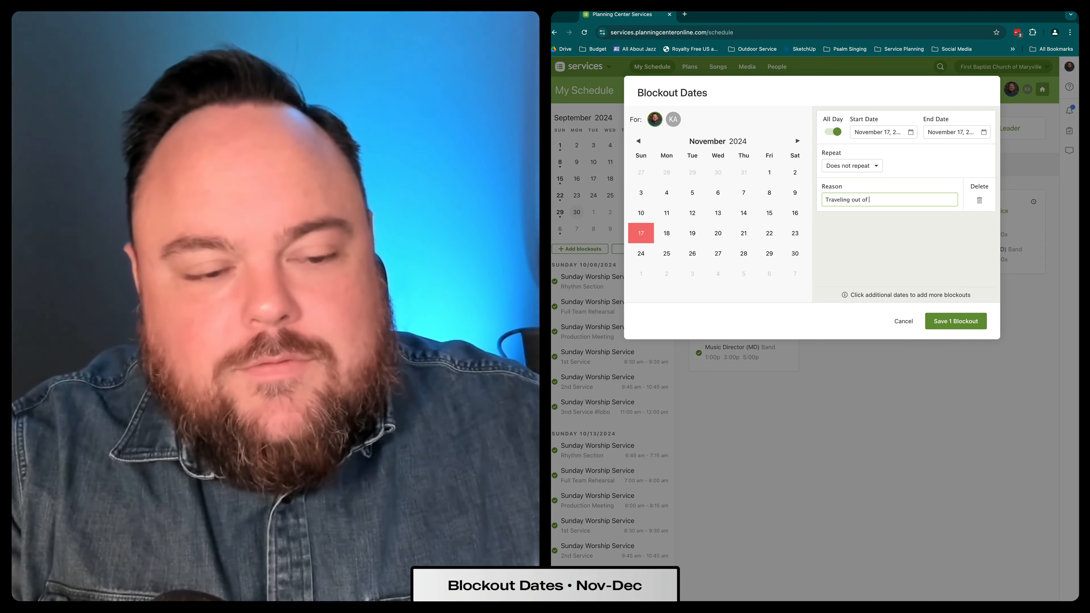
type("town")
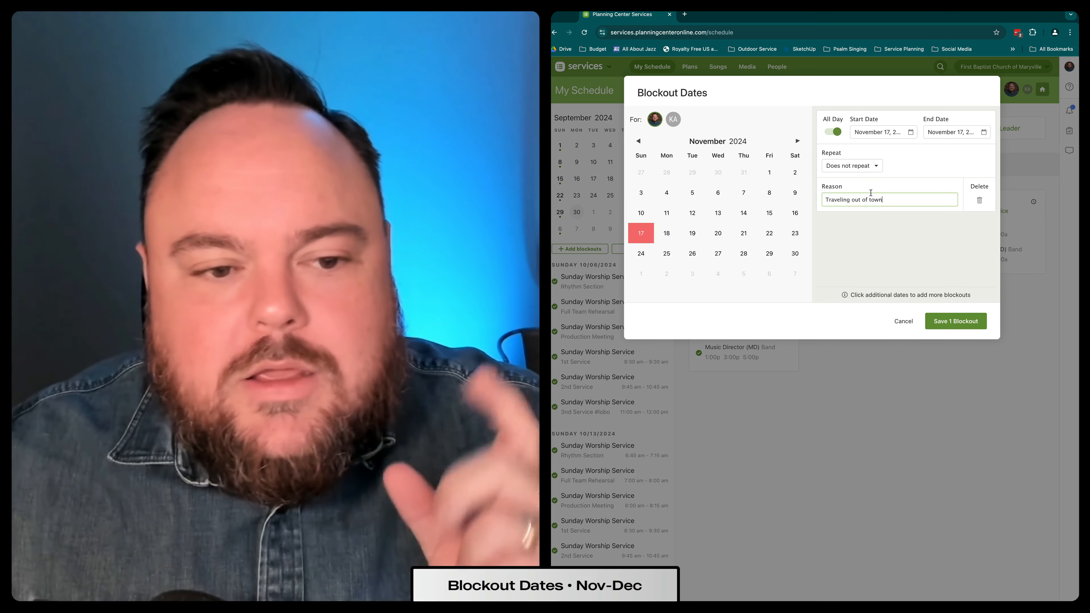
mouse_move(941, 248)
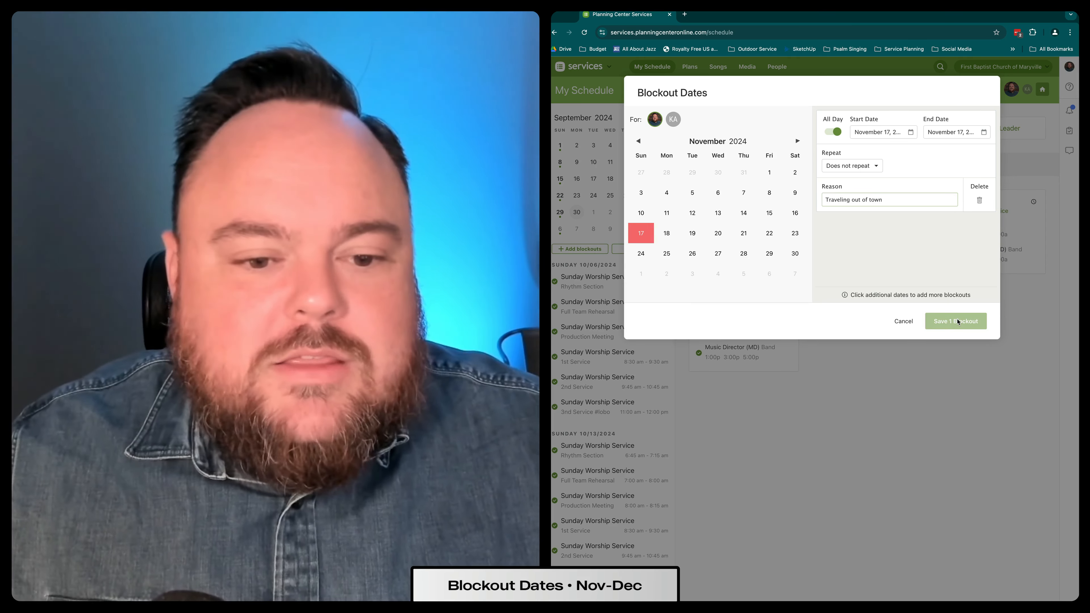
left_click(954, 320)
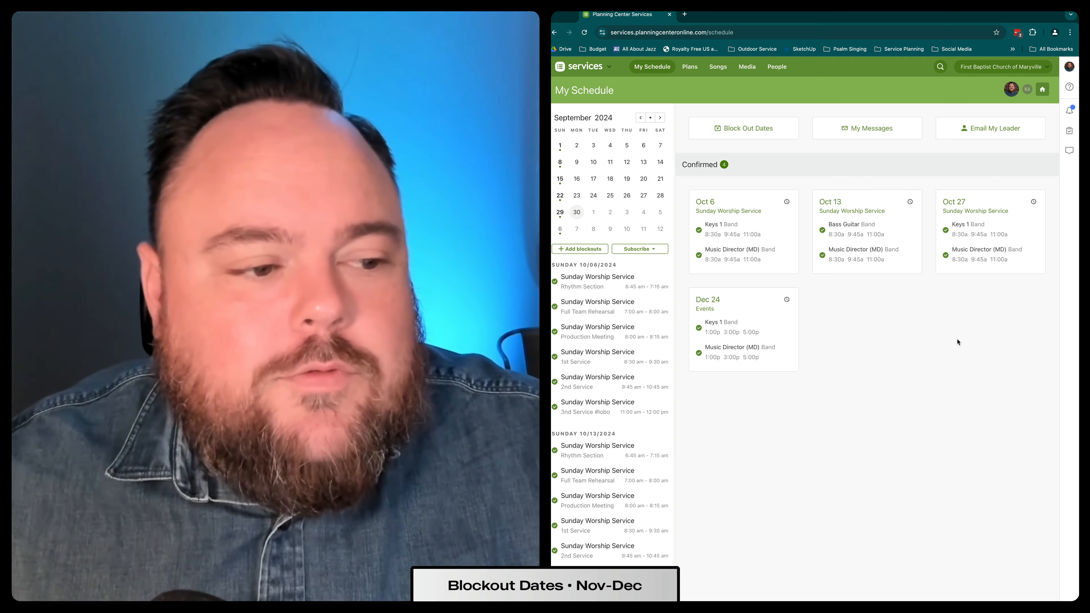
mouse_move(914, 336)
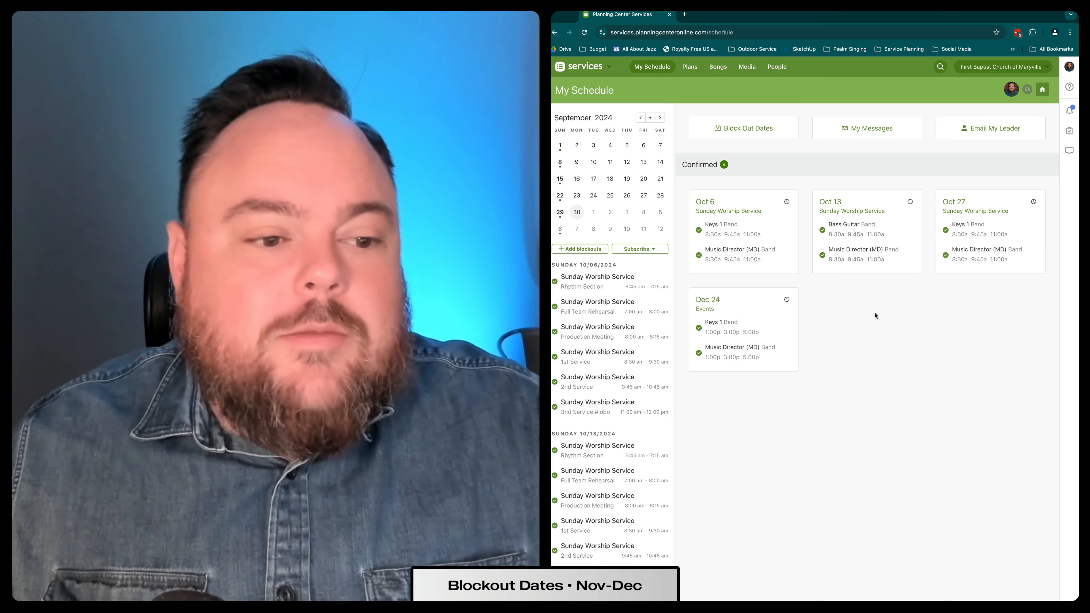
Step: Jump the schedule list ahead and bring up the 11/17/2024 blockout's edit dialog
left_click(659, 117)
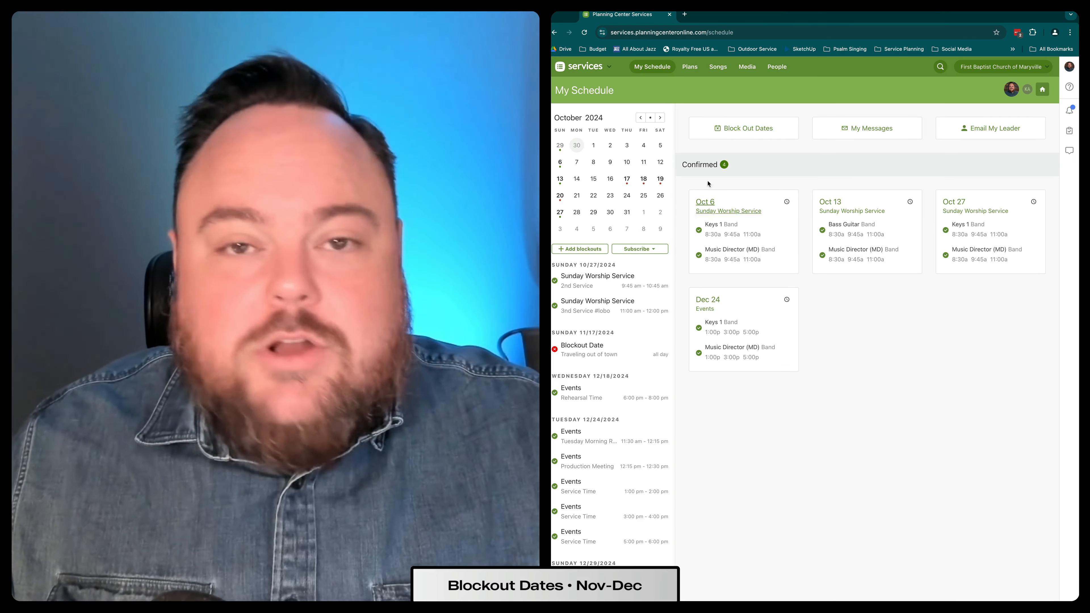
left_click(581, 350)
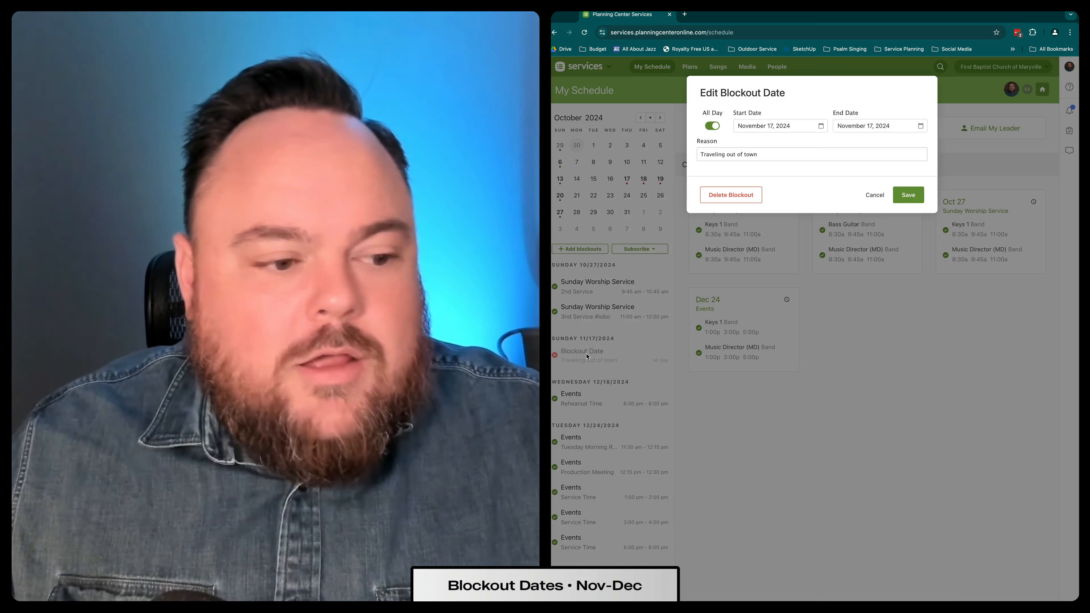
Step: Delete the blockout and confirm with 'Yes, delete!'
left_click(730, 195)
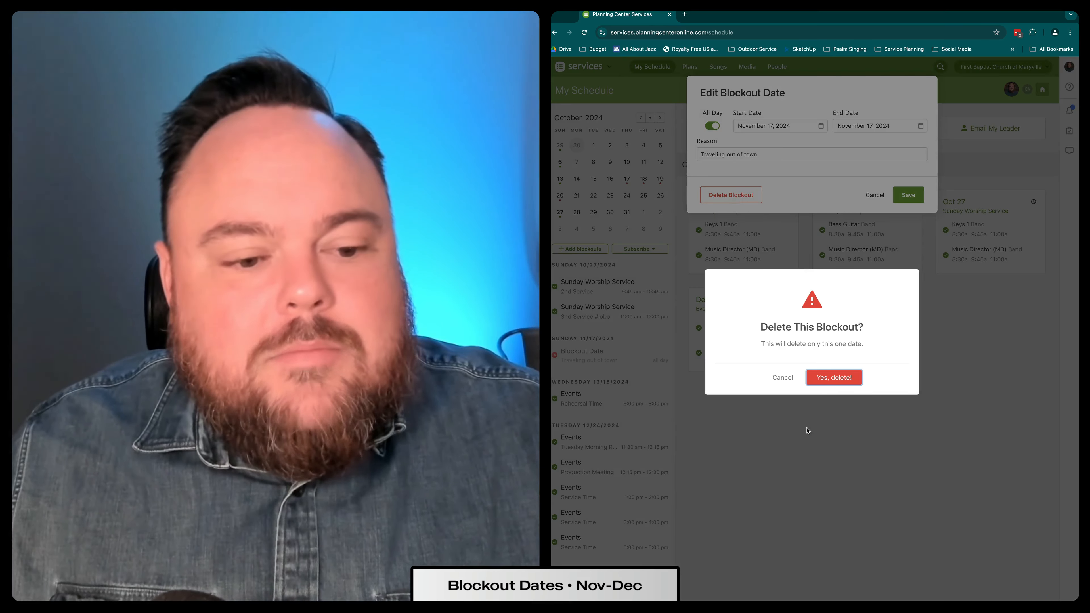
left_click(780, 378)
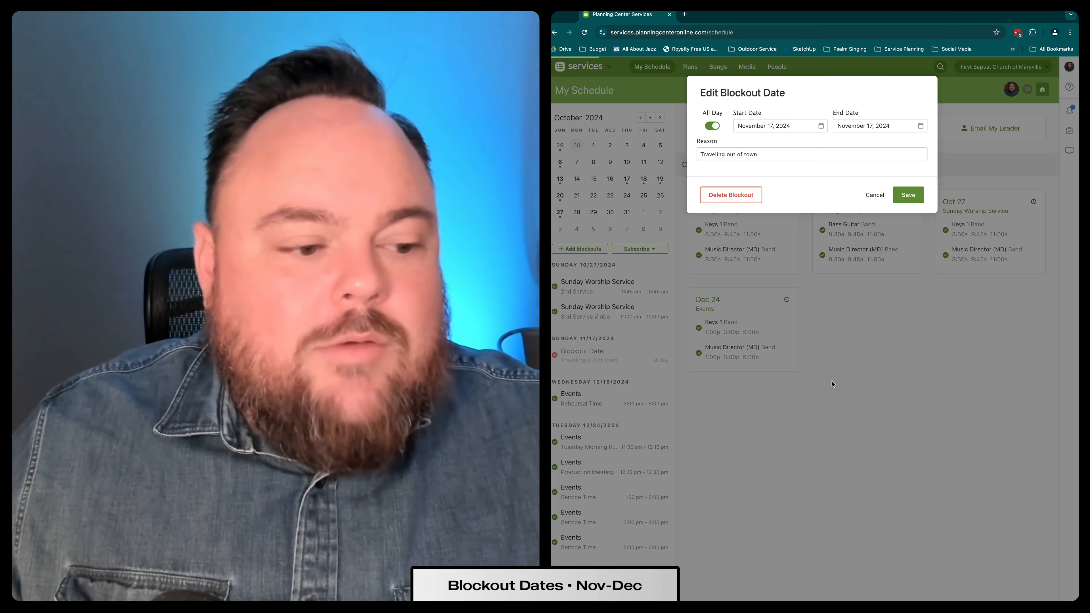
left_click(730, 195)
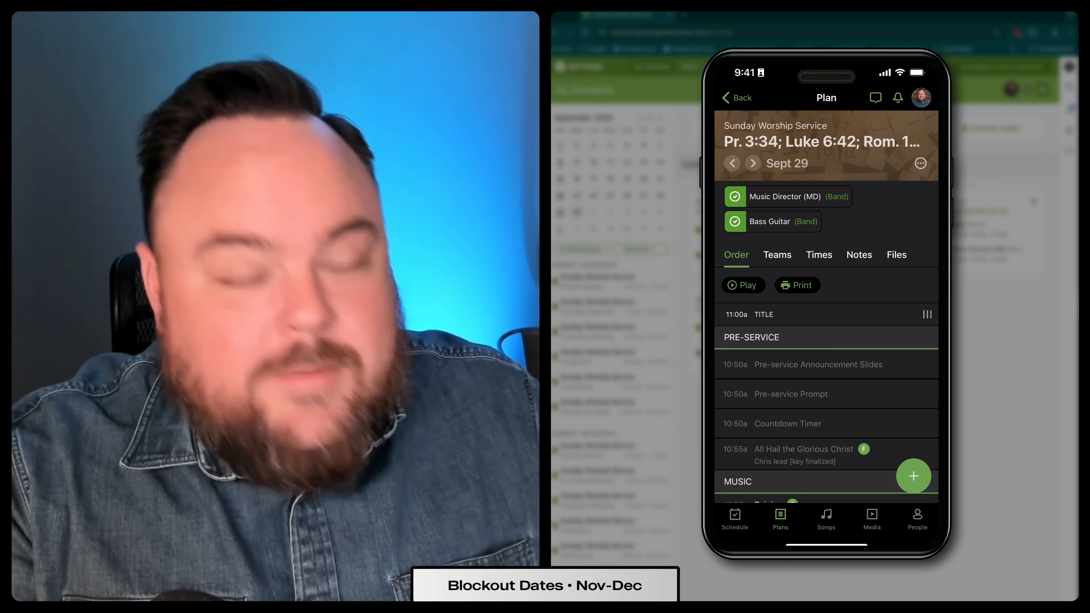
Step: Switch to the Schedule tab showing four confirmed assignments from October 6
left_click(734, 520)
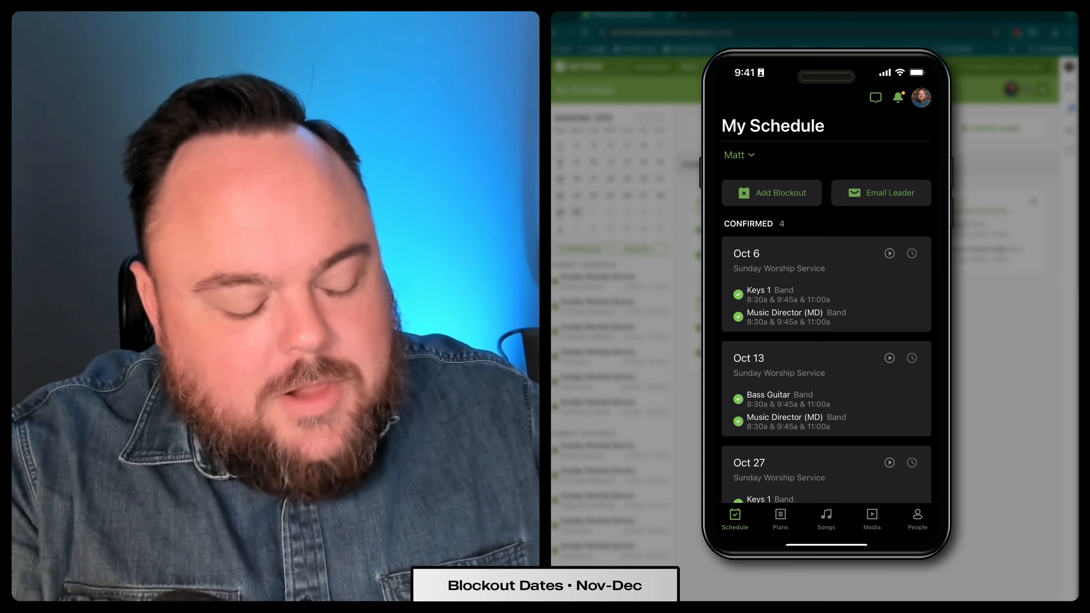
Step: Create a November 17 blockout with reason 'Traveling out of town' and save it
left_click(771, 192)
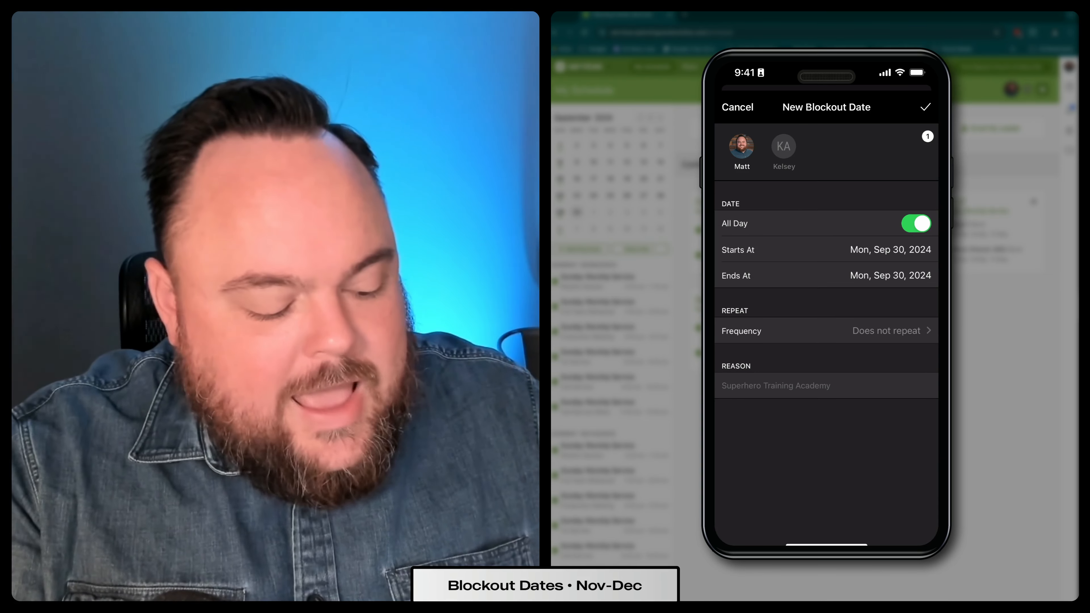
left_click(776, 385)
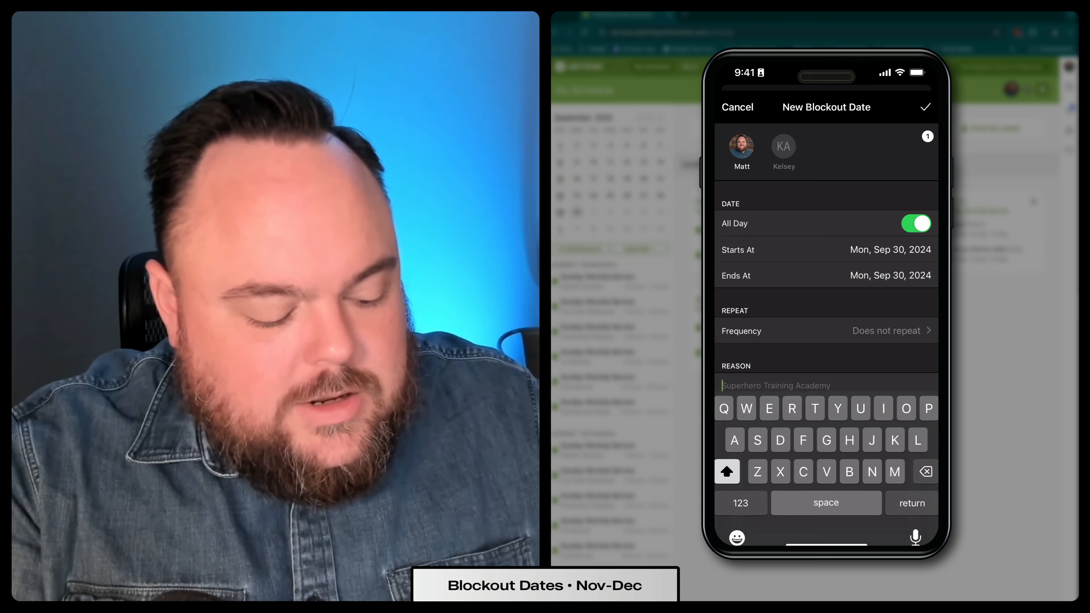
type("Travel")
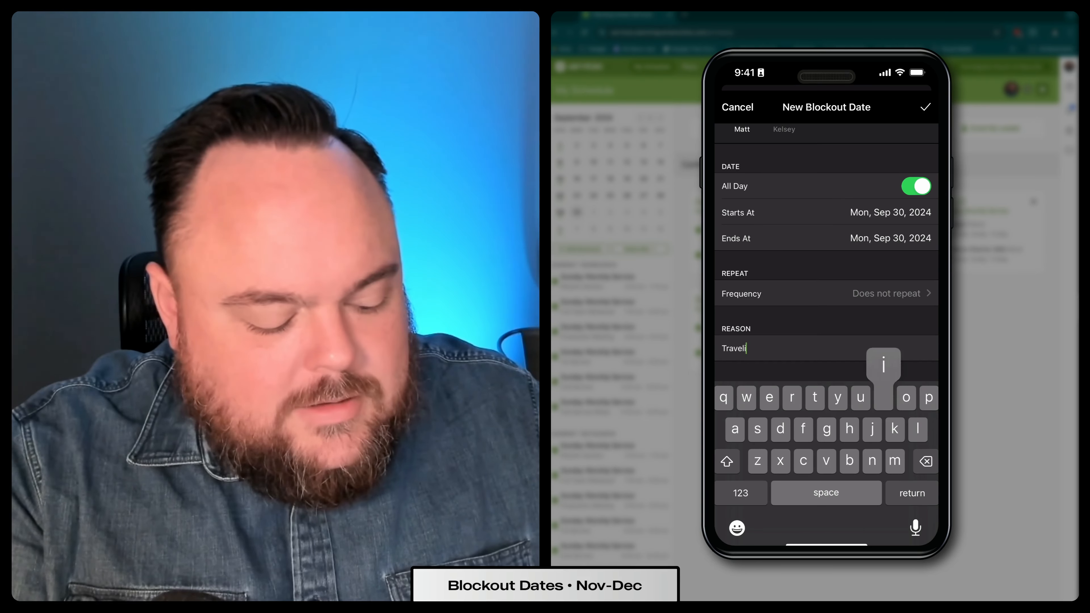
type("ing out of town")
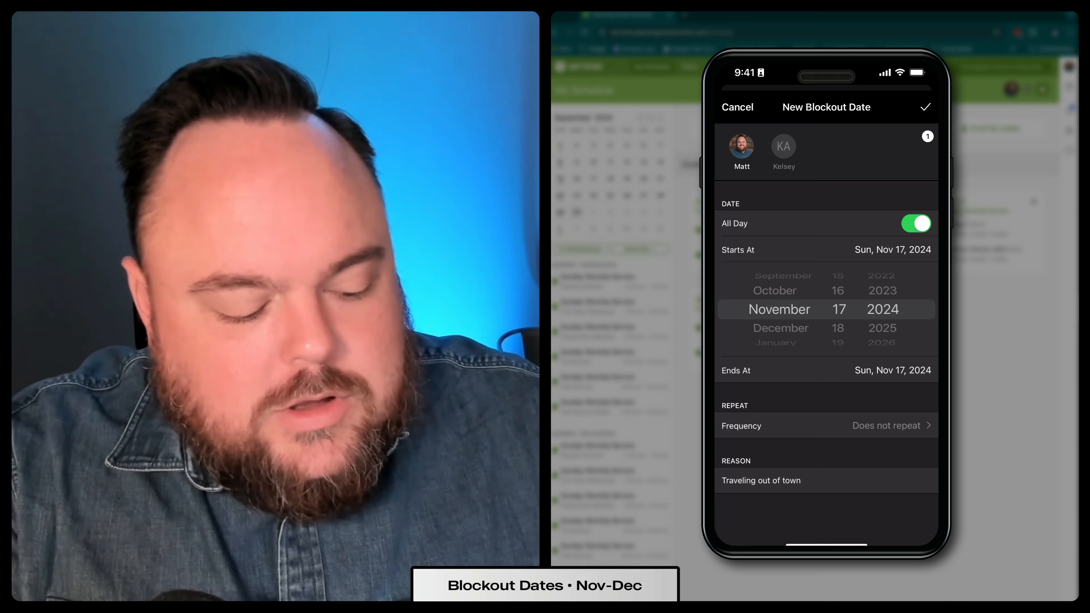
left_click(782, 146)
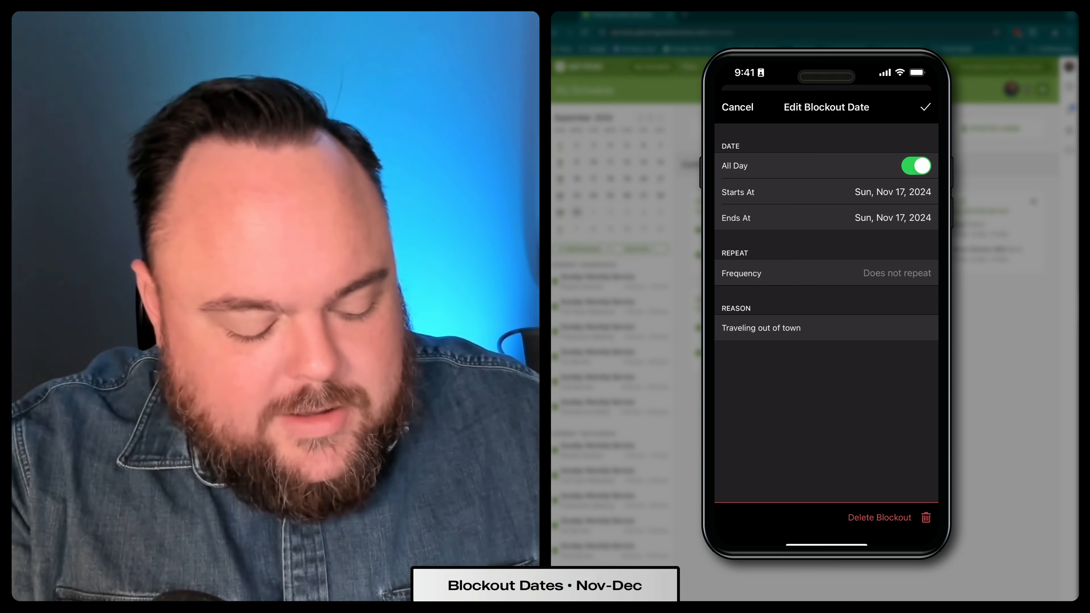
Step: Delete the November 17 blockout, leaving only Oct 17–20 and Dec 29
left_click(737, 108)
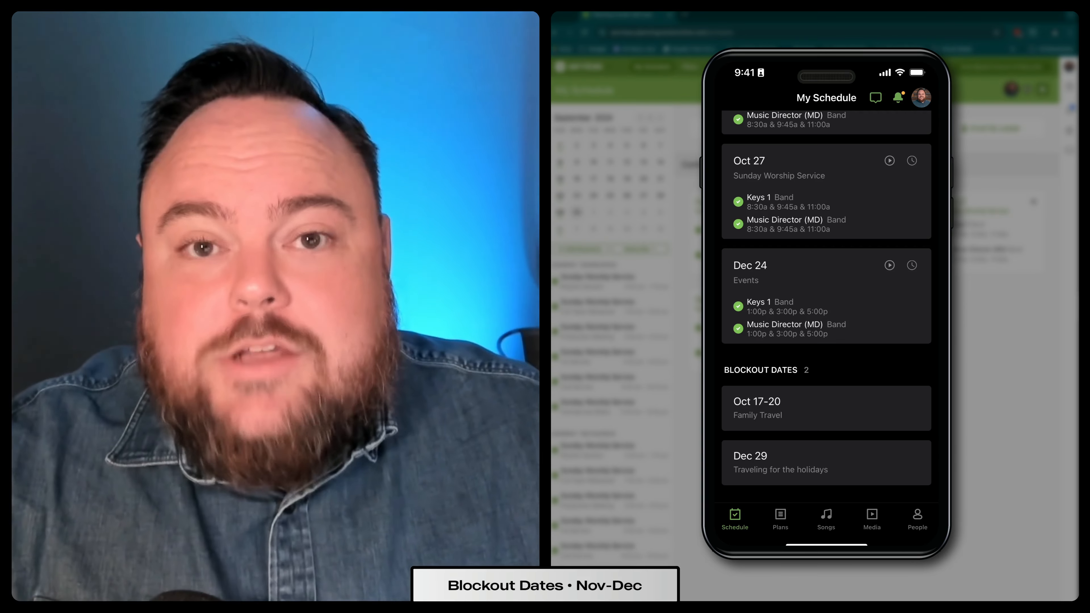